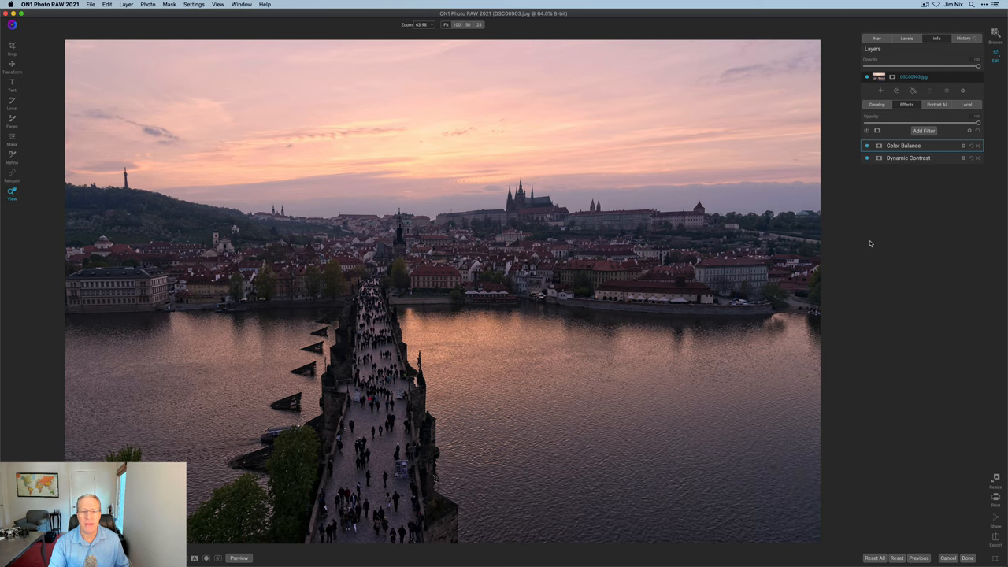
# Step: Compare effects by checking base settings and toggling the Color Balance and Dynamic Contrast filters
pyautogui.click(876, 104)
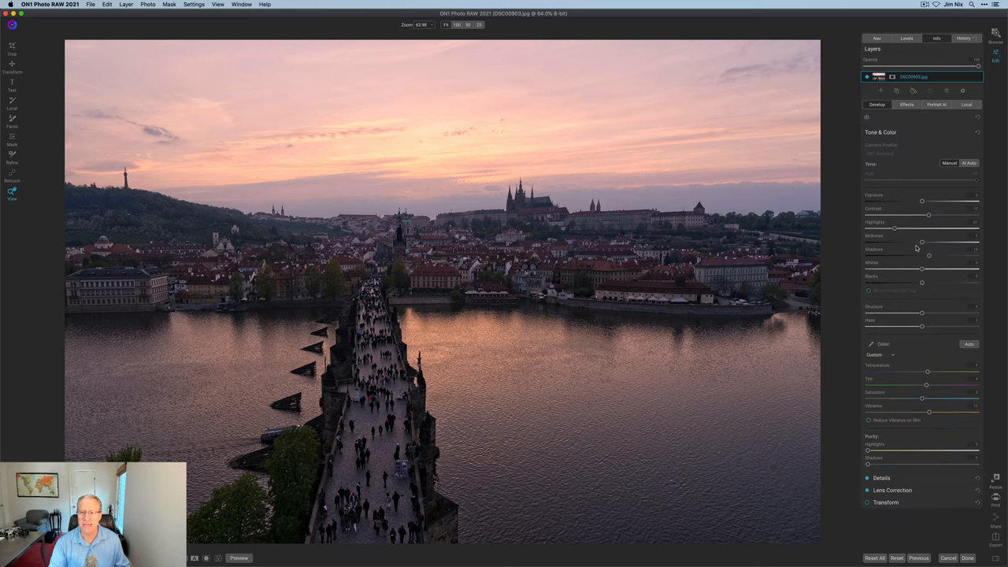
pyautogui.moveTo(910, 196)
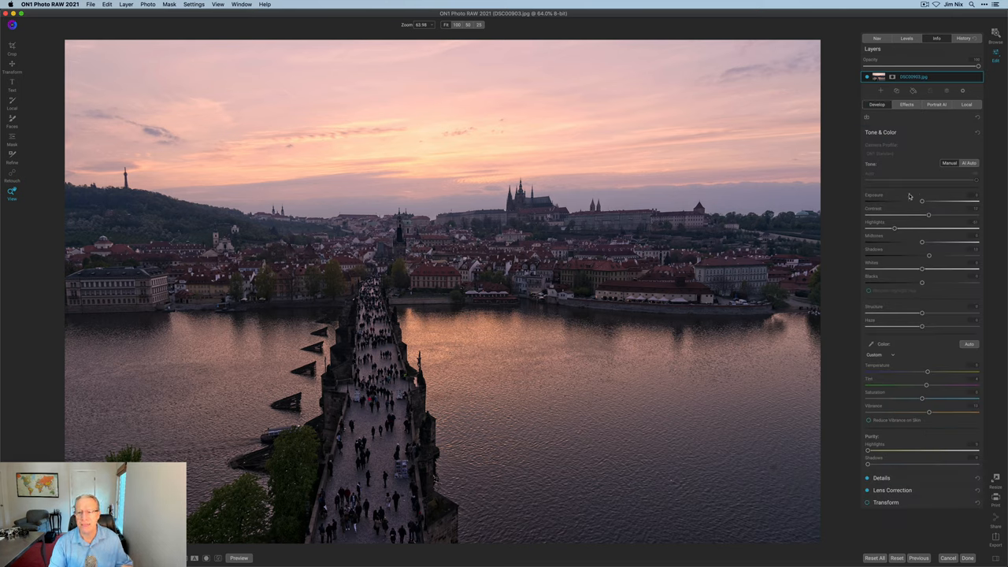
pyautogui.click(907, 104)
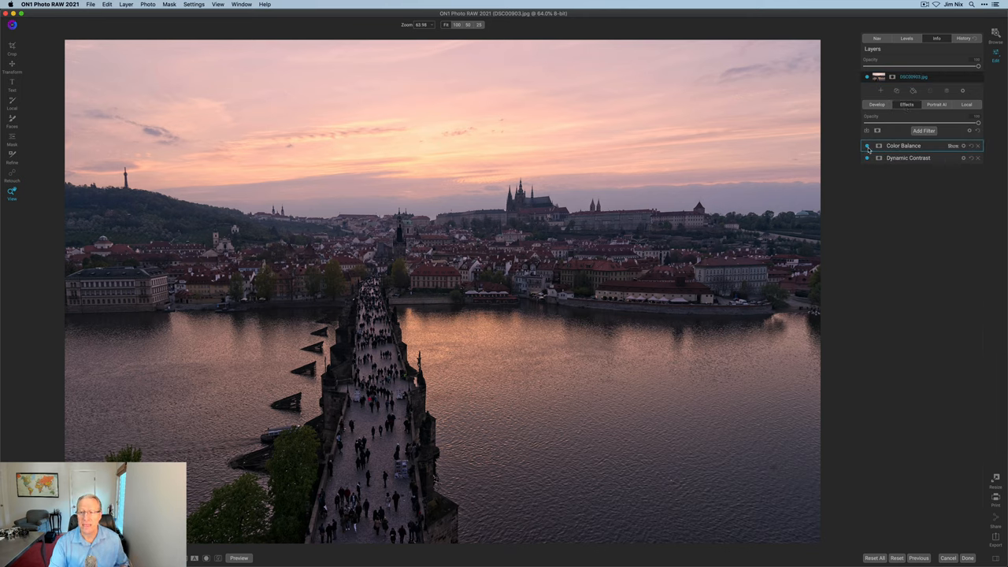
pyautogui.click(868, 146)
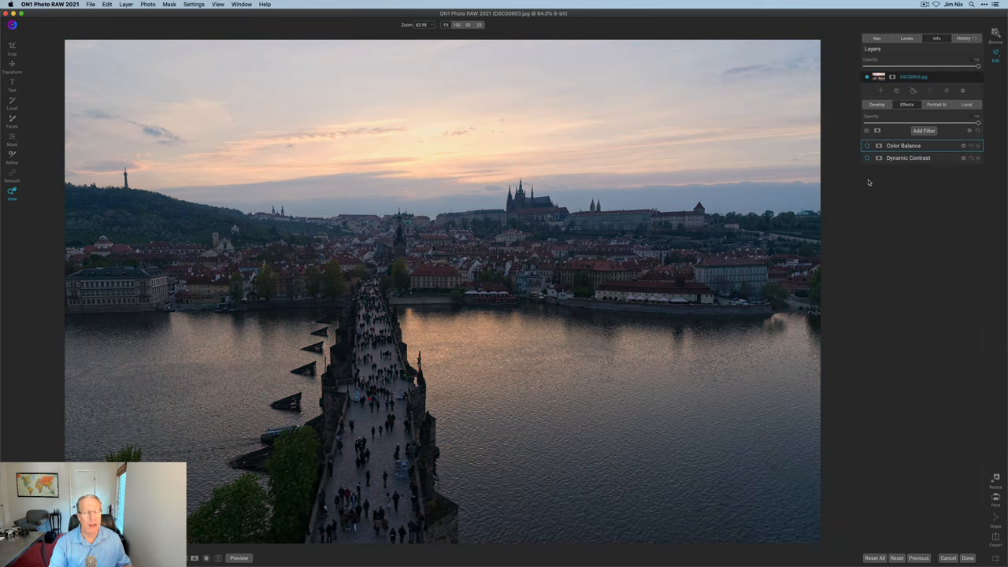
pyautogui.click(867, 157)
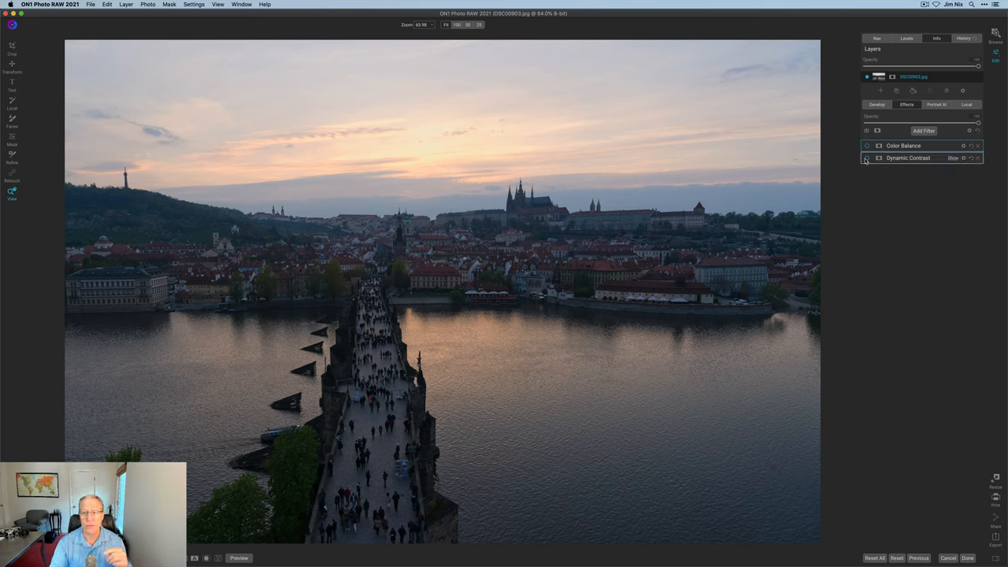
pyautogui.click(866, 158)
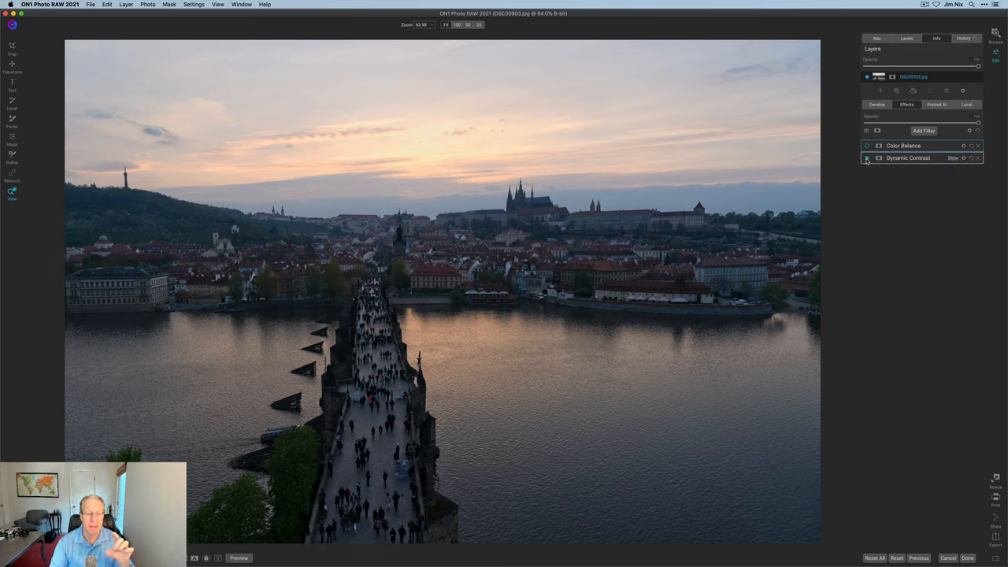
pyautogui.click(866, 158)
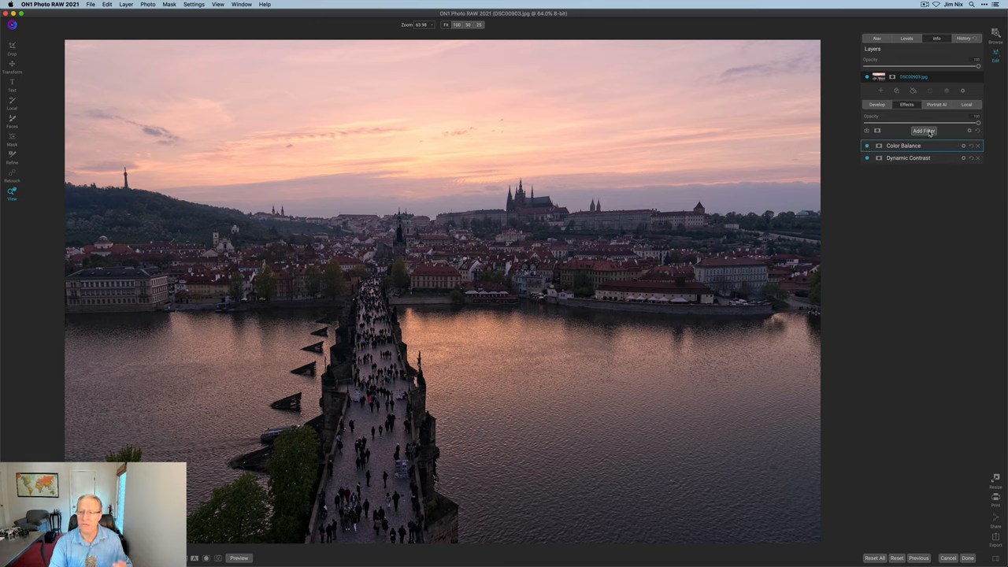
pyautogui.click(924, 130)
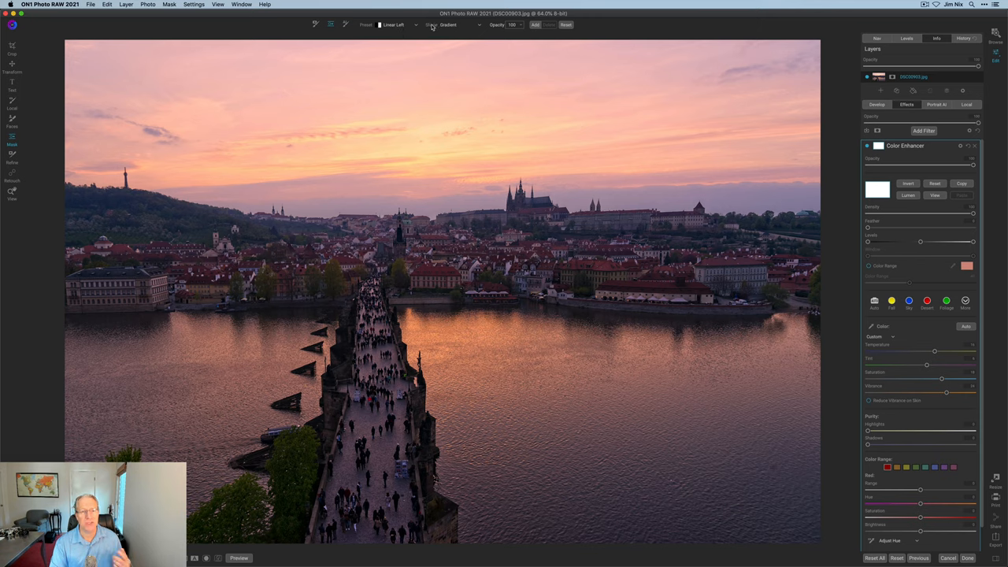
pyautogui.moveTo(432, 25)
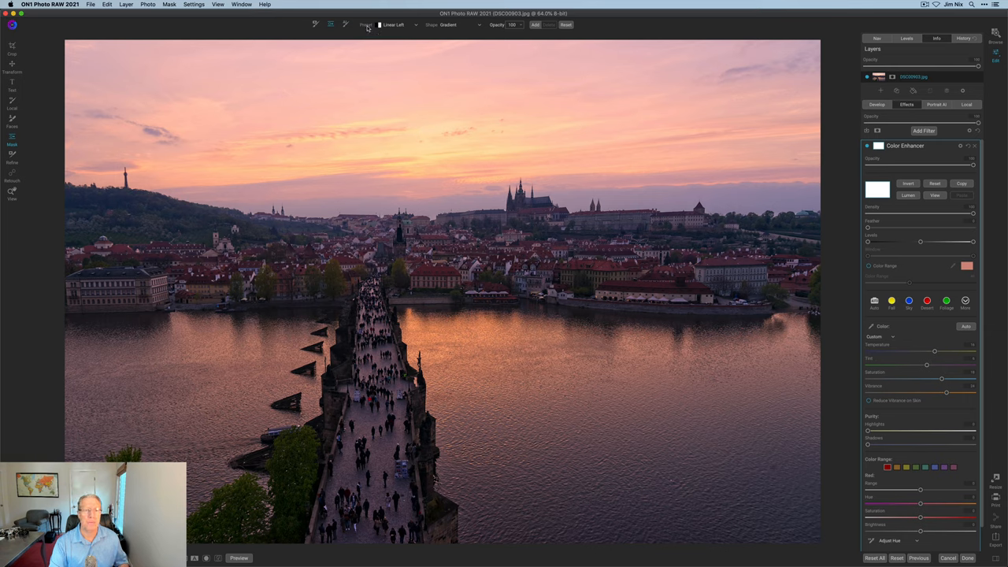
pyautogui.moveTo(366, 25)
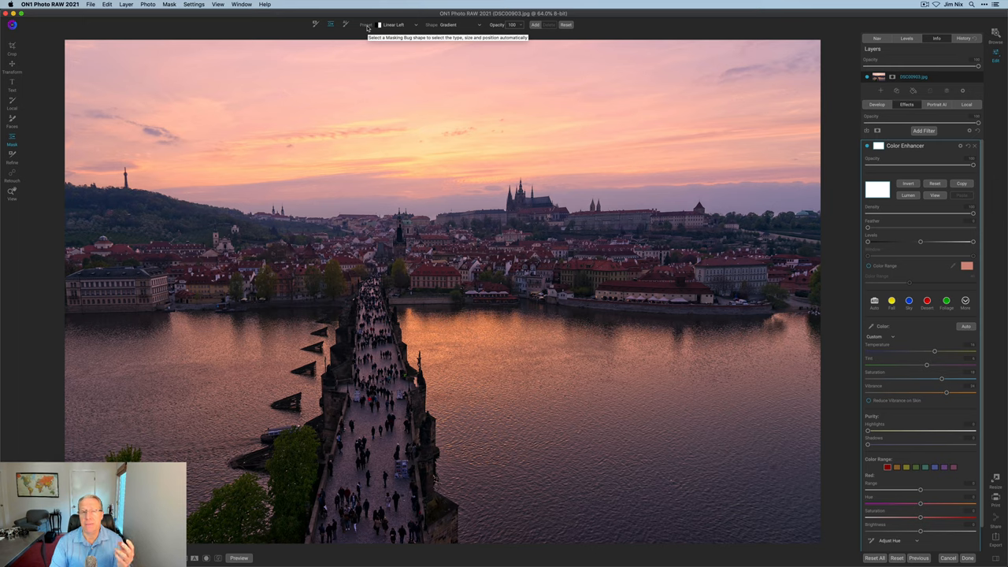
pyautogui.moveTo(453, 18)
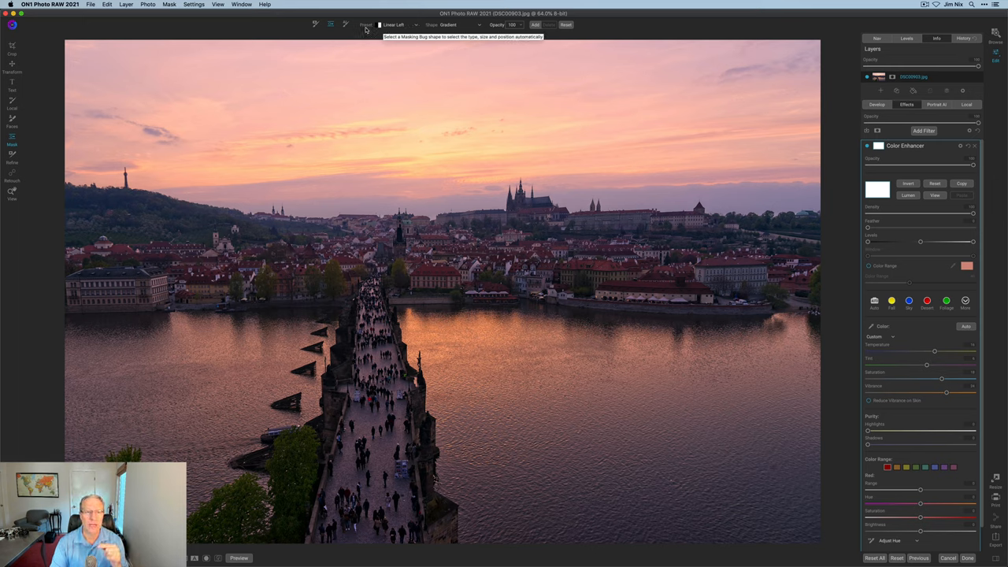
# Step: Show the mask shape presets list for the Color Enhancer's Masking Bug
pyautogui.click(398, 24)
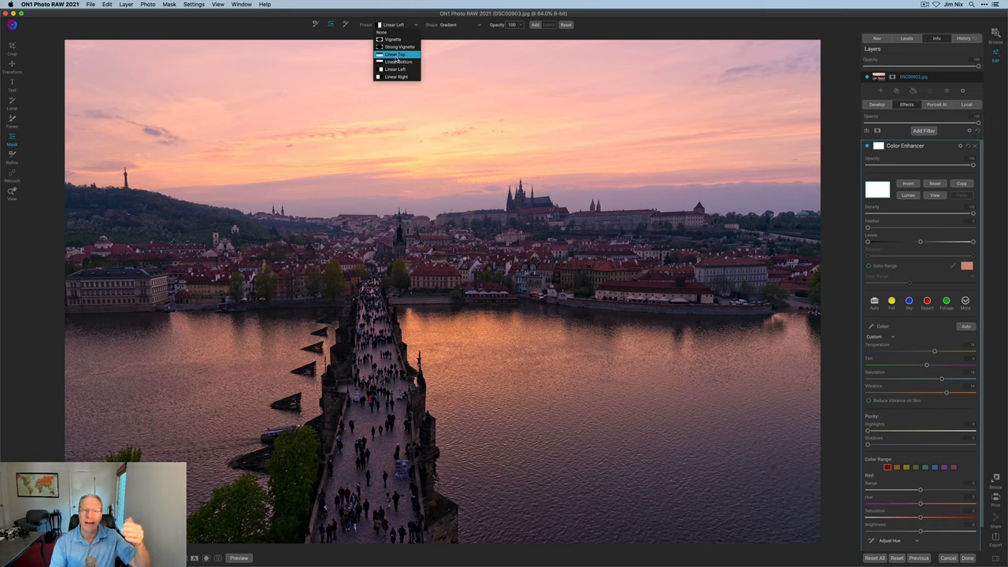
pyautogui.moveTo(397, 61)
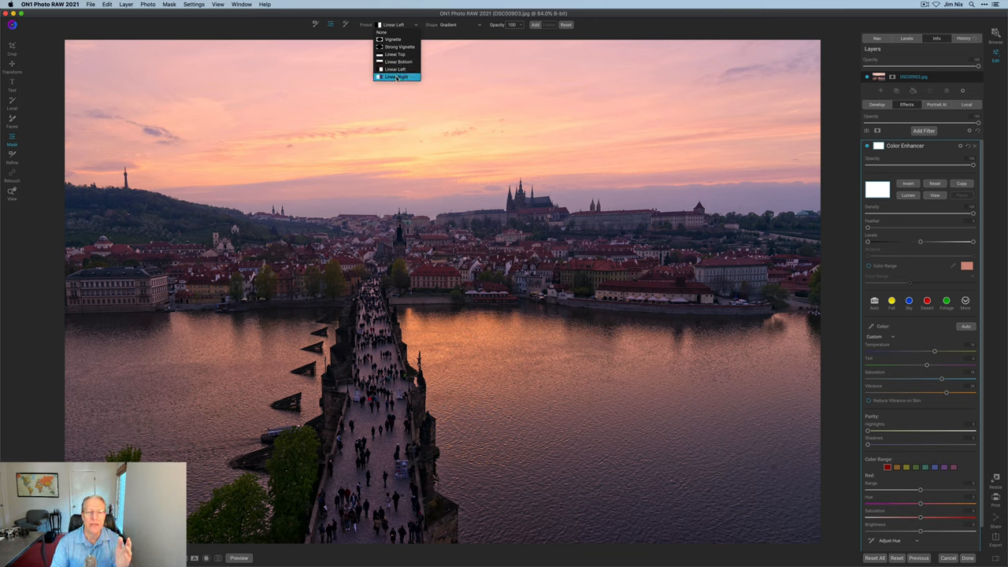
pyautogui.moveTo(394, 39)
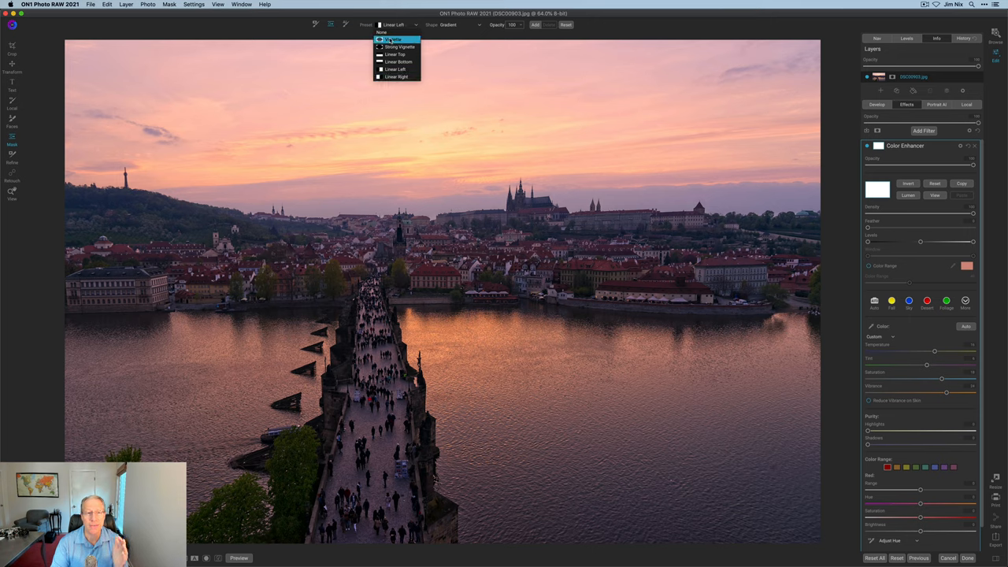
# Step: Apply the Vignette mask preset and drag its handles to resize the oval over the photo
pyautogui.click(394, 39)
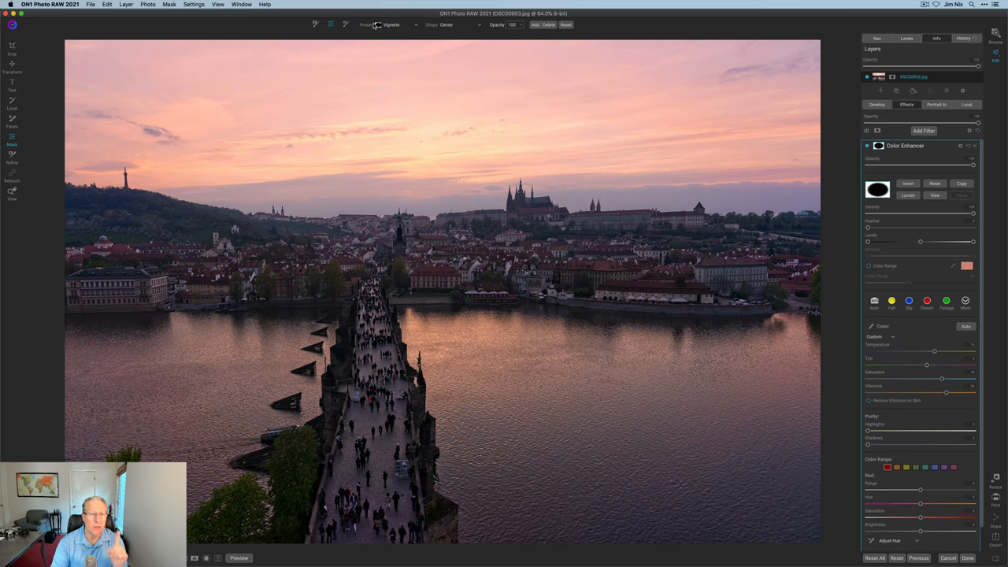
pyautogui.moveTo(451, 24)
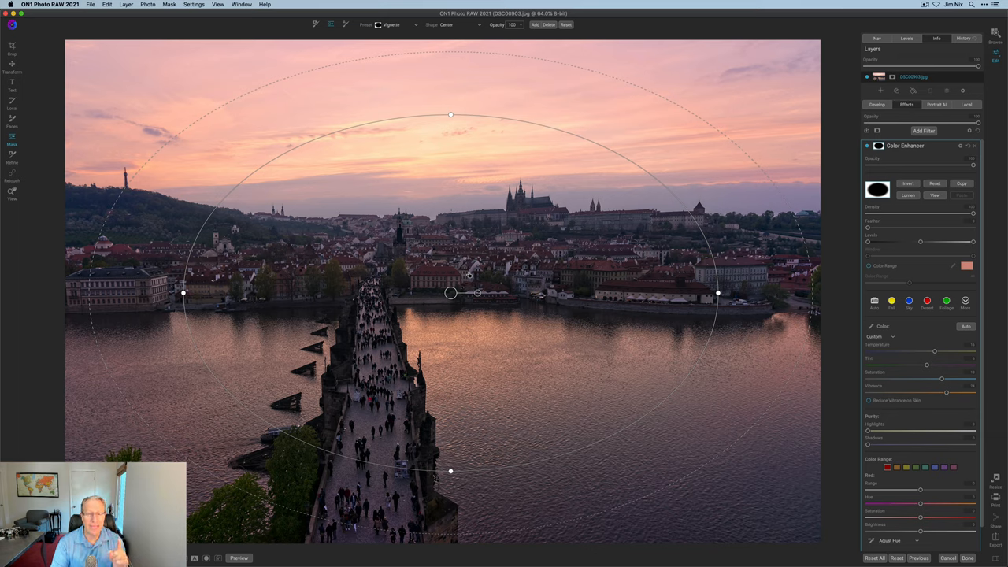
pyautogui.moveTo(713, 243)
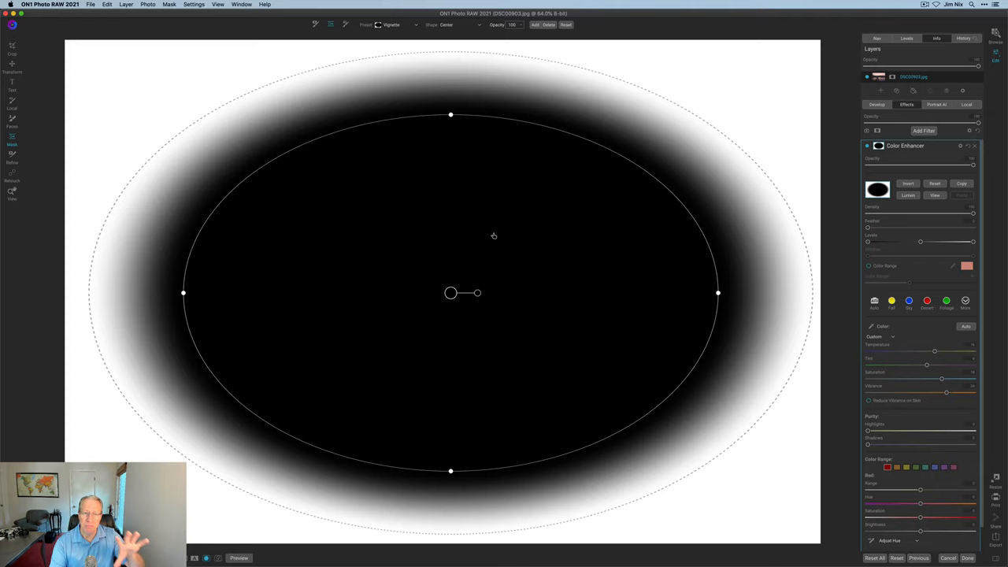
pyautogui.moveTo(452, 137)
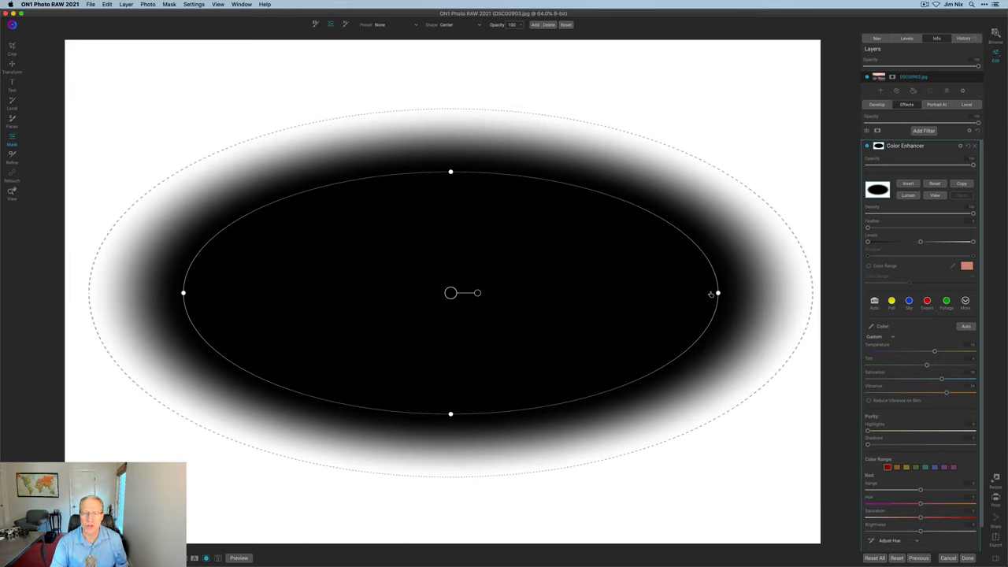
pyautogui.moveTo(716, 293); pyautogui.dragTo(636, 293)
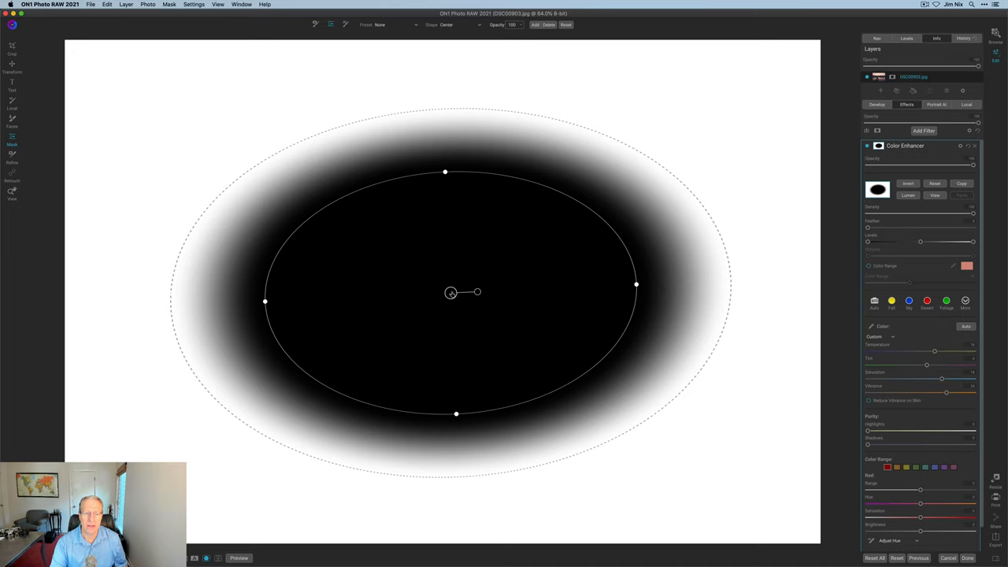
pyautogui.moveTo(450, 292); pyautogui.dragTo(509, 309)
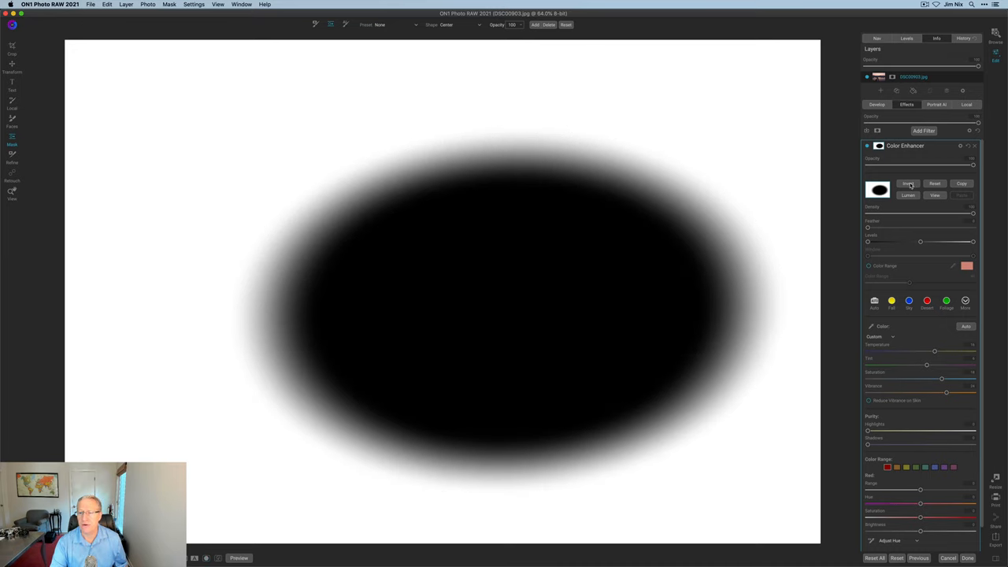
pyautogui.click(392, 24)
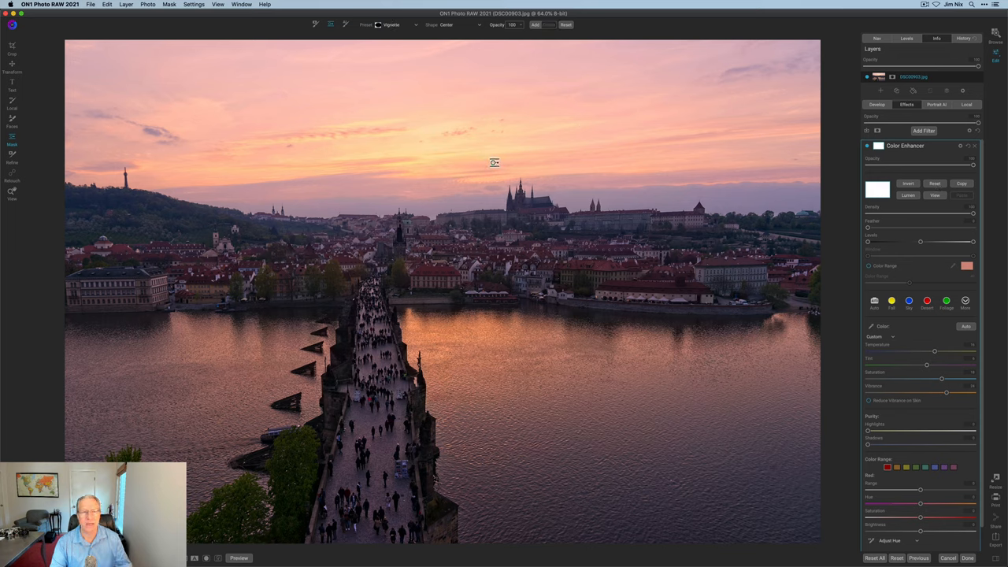
pyautogui.click(393, 24)
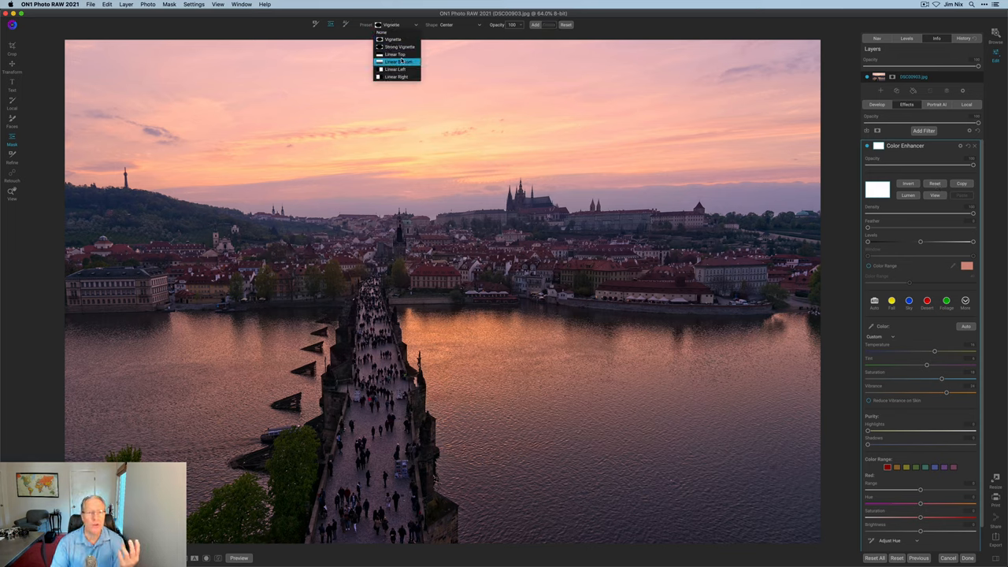
pyautogui.click(397, 61)
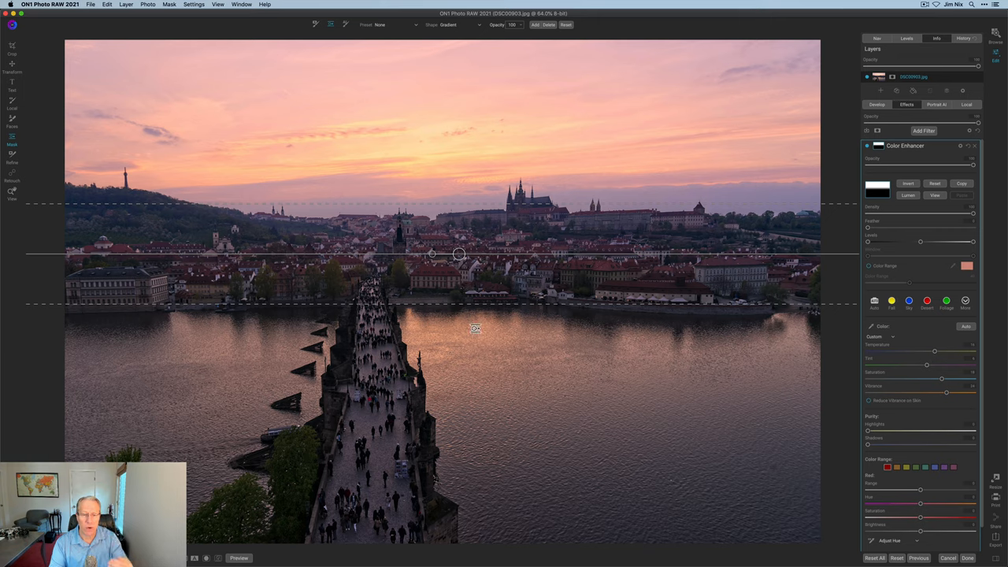
pyautogui.moveTo(461, 253); pyautogui.dragTo(461, 296)
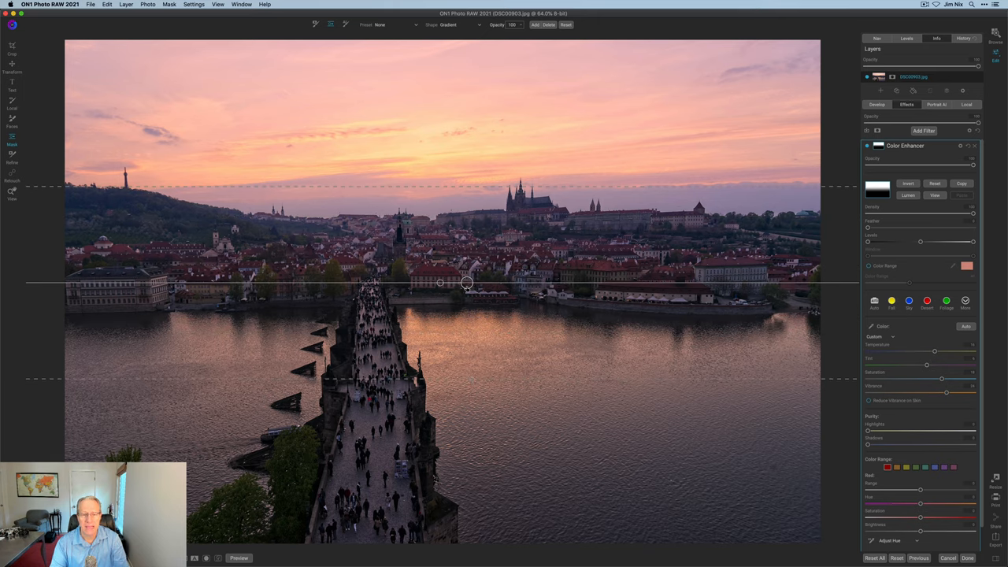
pyautogui.moveTo(467, 283); pyautogui.dragTo(476, 325)
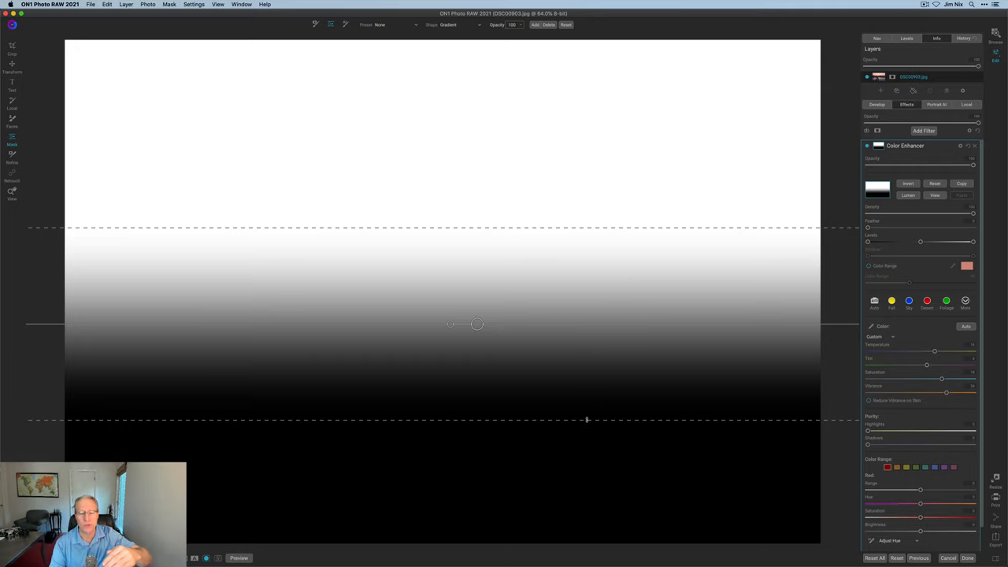
pyautogui.moveTo(825, 193)
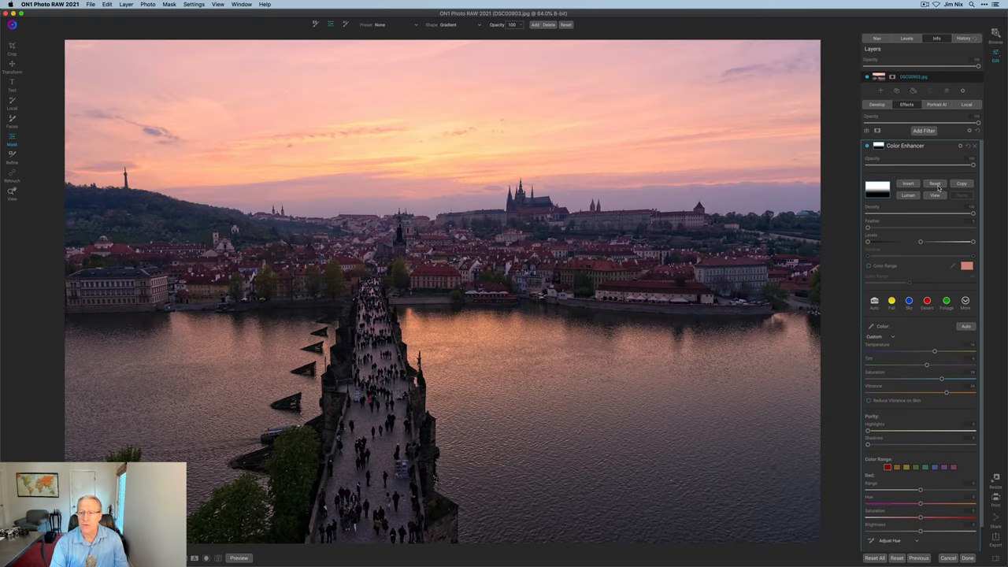
pyautogui.click(398, 24)
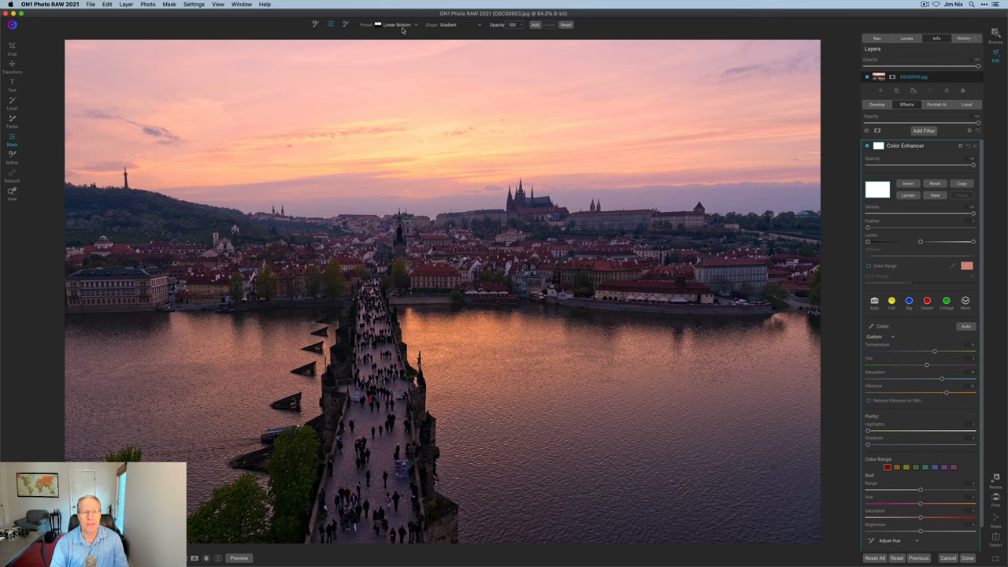
pyautogui.click(397, 24)
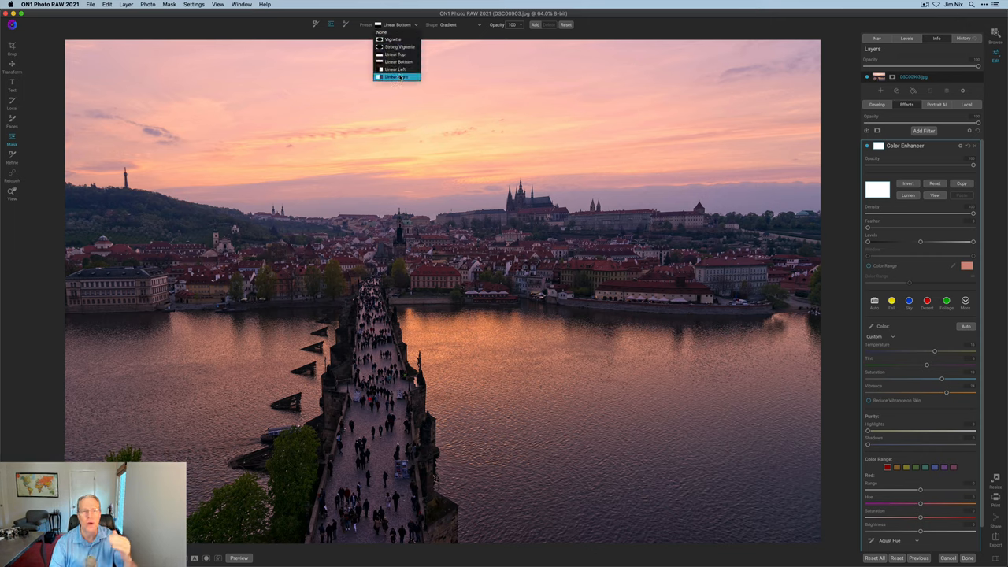
pyautogui.click(397, 76)
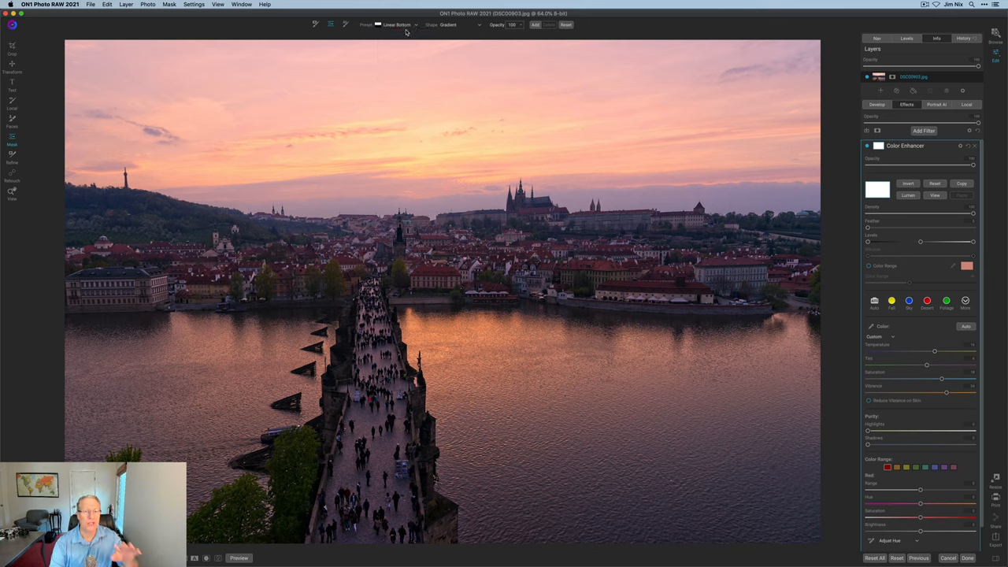
pyautogui.click(461, 24)
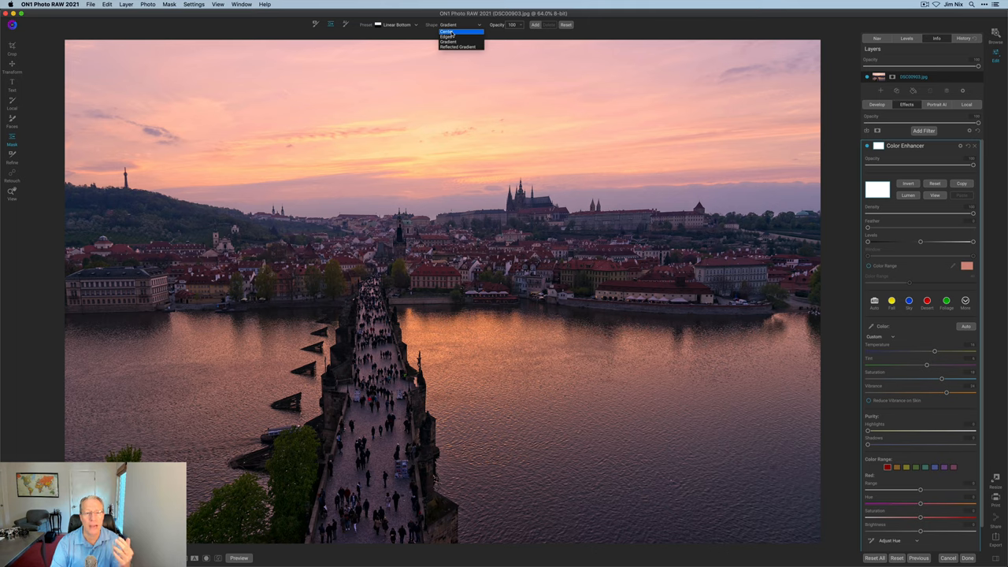
pyautogui.click(448, 32)
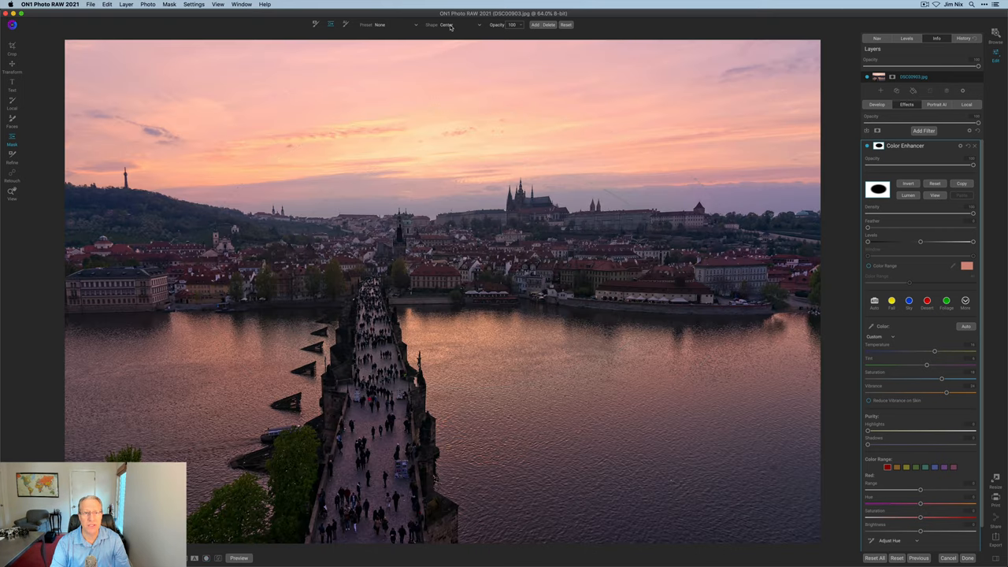
pyautogui.click(456, 24)
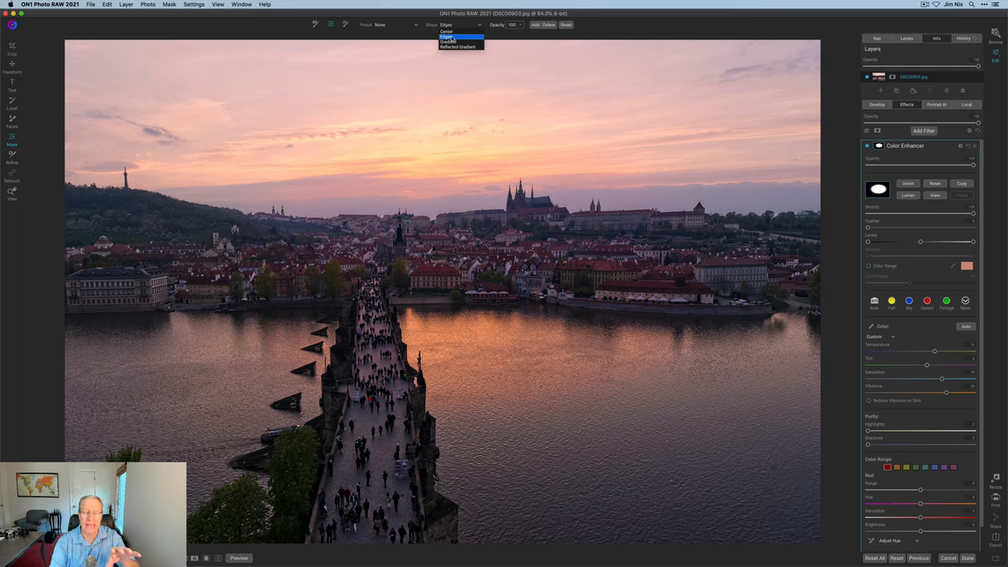
pyautogui.click(447, 32)
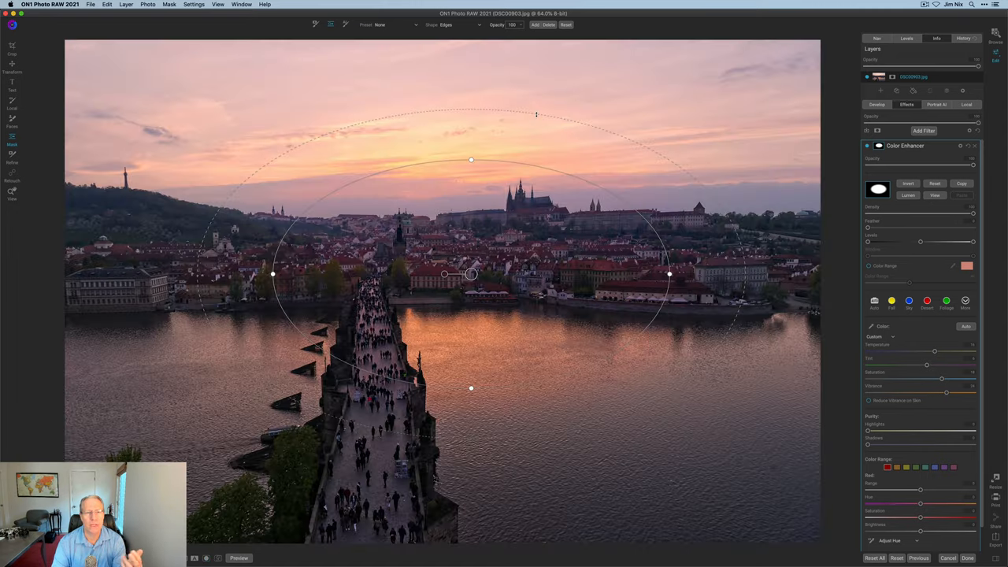
pyautogui.click(566, 24)
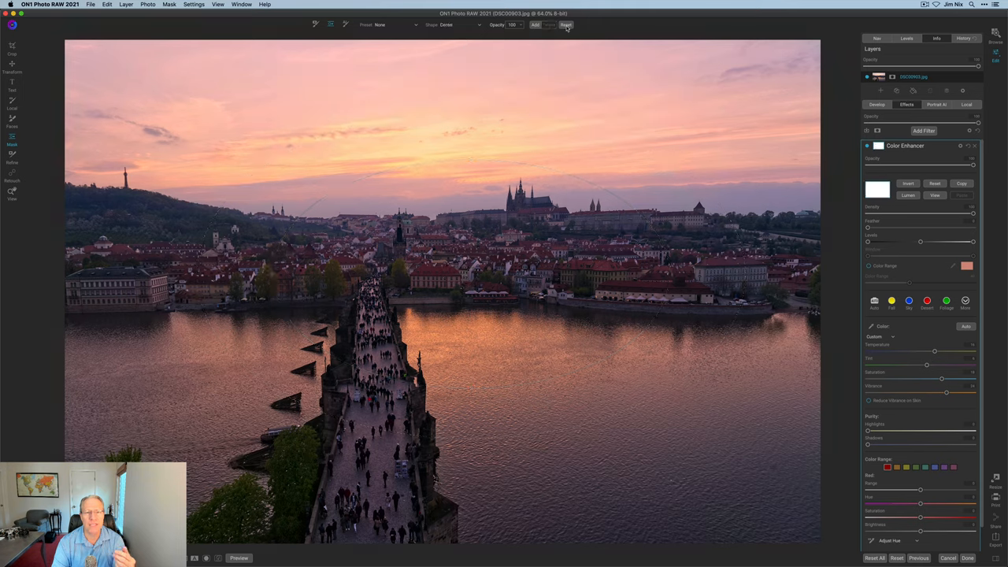
# Step: Apply the Linear Bottom preset, change the shape to Reflected Gradient, and place the band over the skyline
pyautogui.click(461, 25)
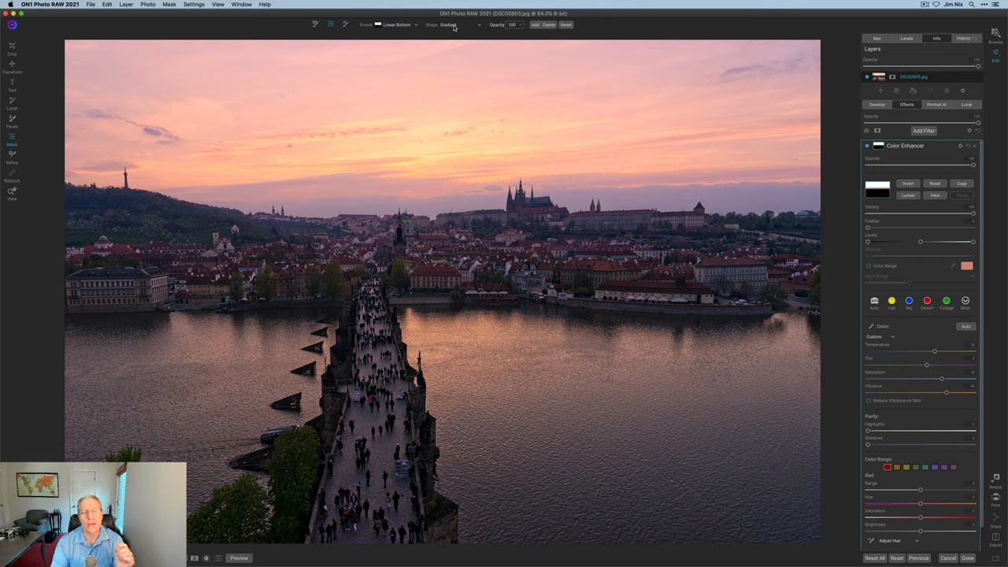
pyautogui.click(461, 24)
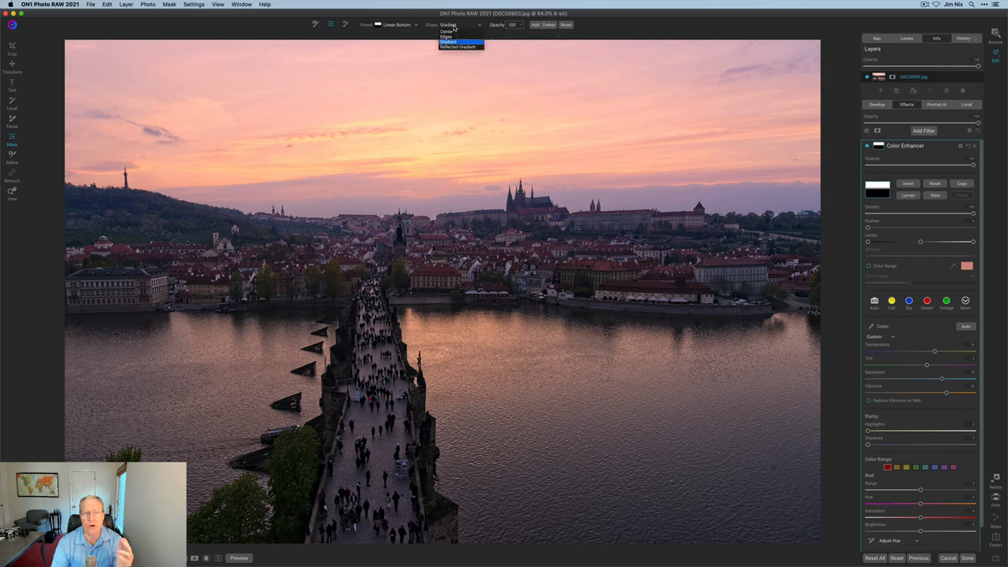
pyautogui.click(459, 46)
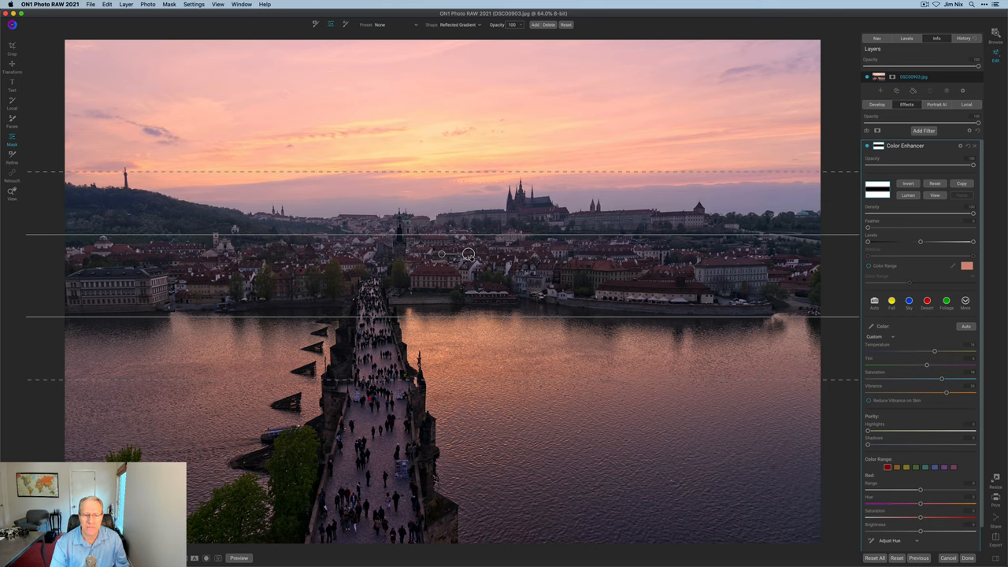
pyautogui.moveTo(442, 254); pyautogui.dragTo(453, 237)
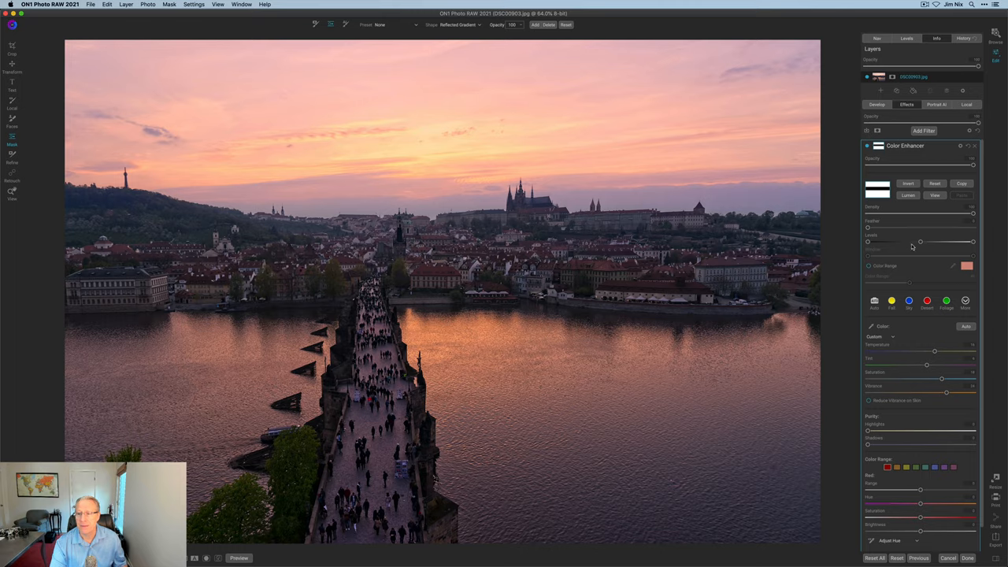
# Step: Refine the reflected gradient band from the filter panel on the right
pyautogui.click(935, 196)
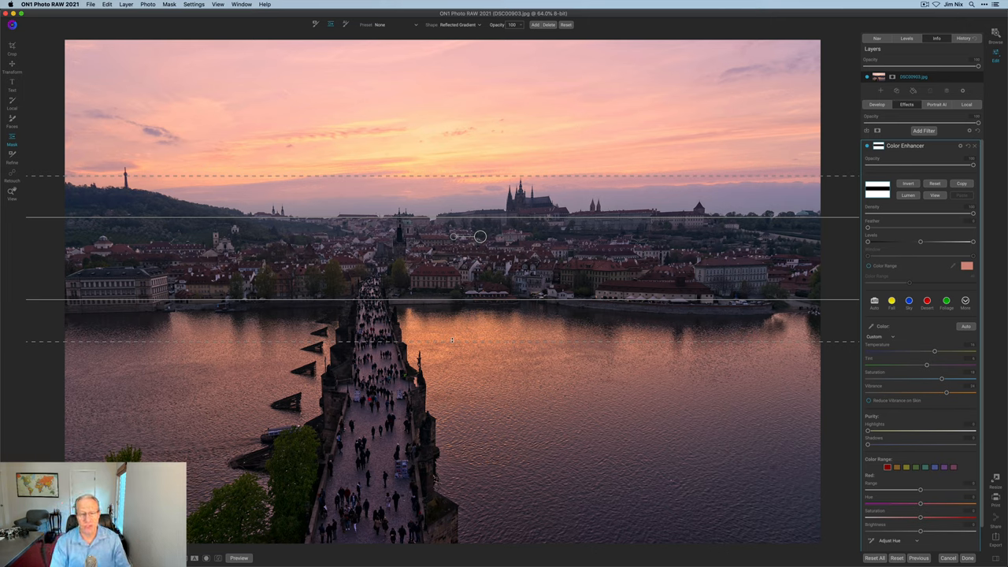
pyautogui.moveTo(794, 231)
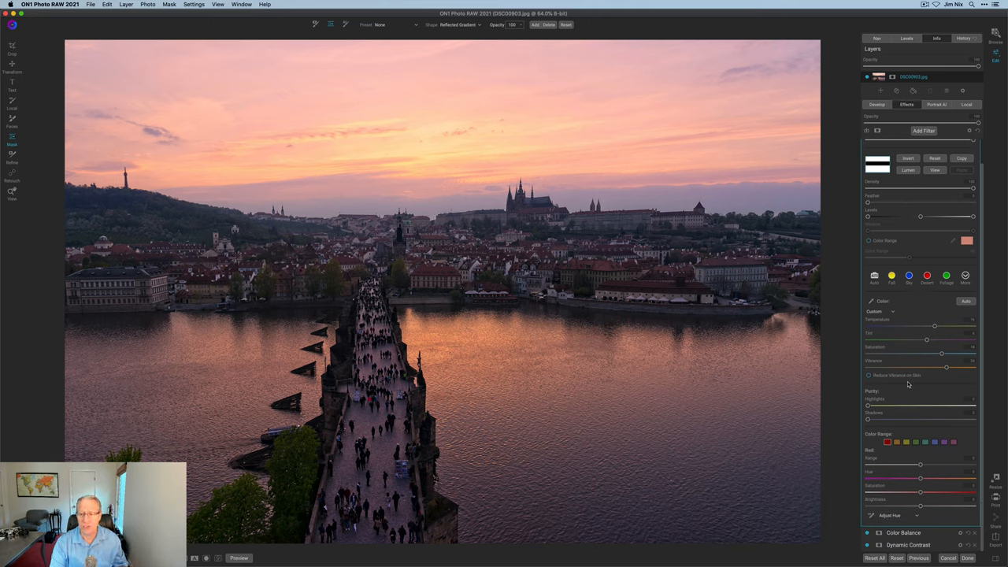
pyautogui.moveTo(932, 376)
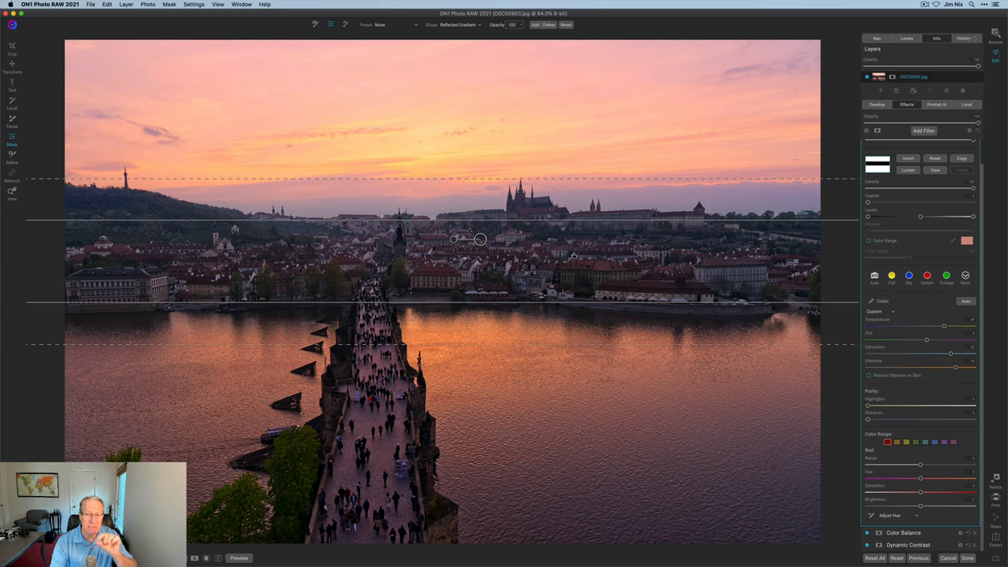
pyautogui.moveTo(579, 259)
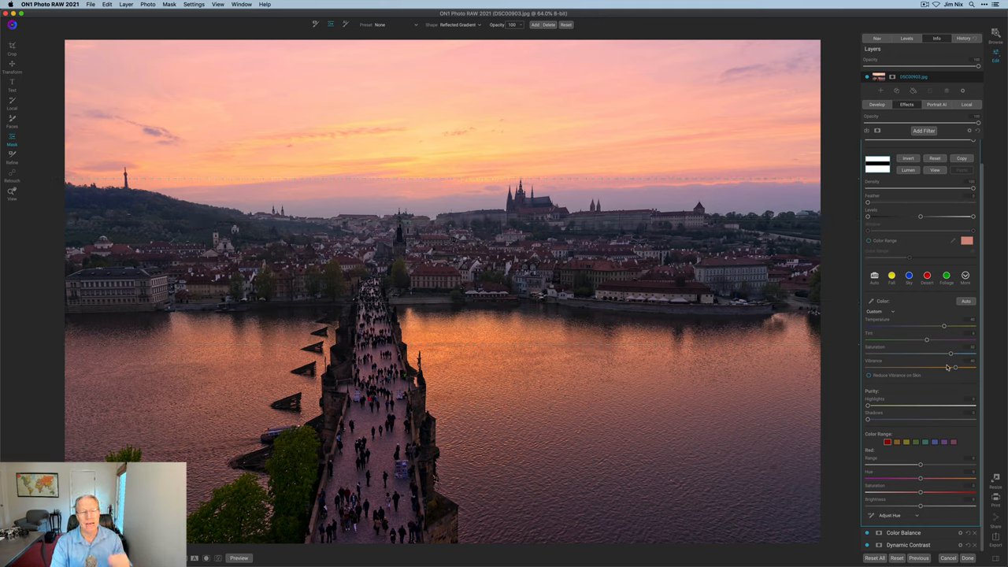
pyautogui.moveTo(920, 368)
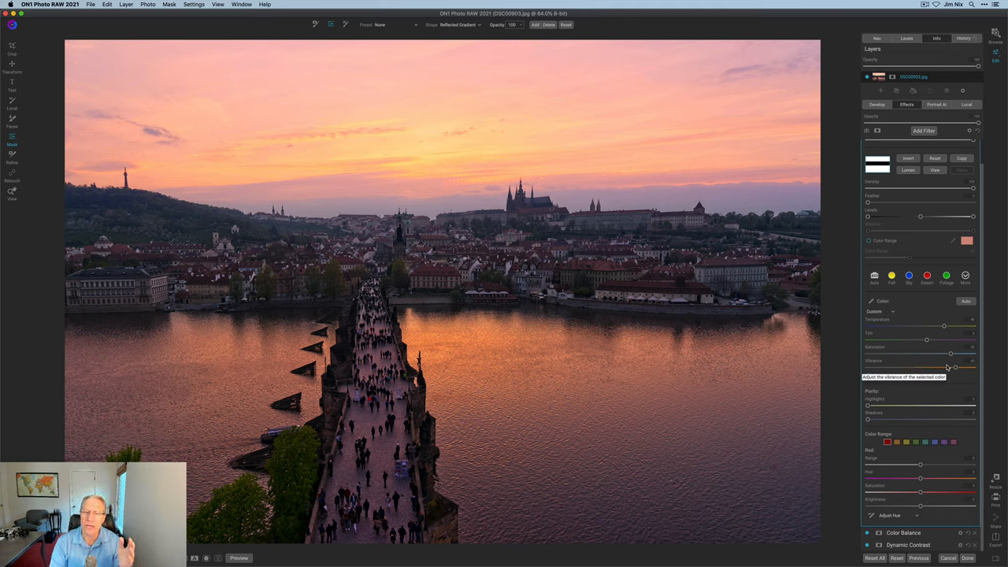